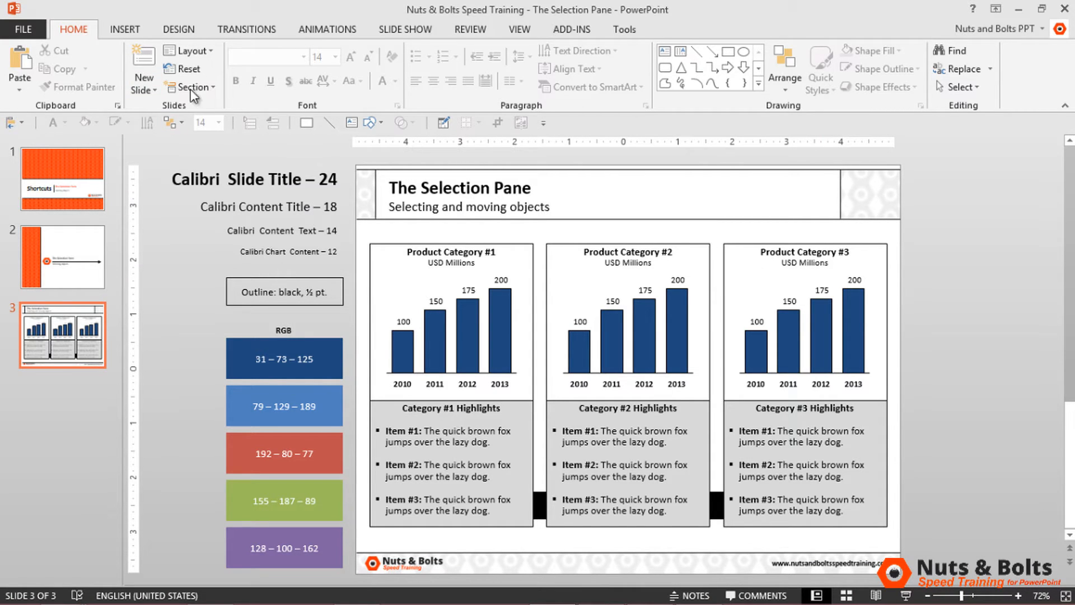
# Step: Show the Selection Pane listing the three chart groups, title, placeholder and black rectangle
pyautogui.click(784, 67)
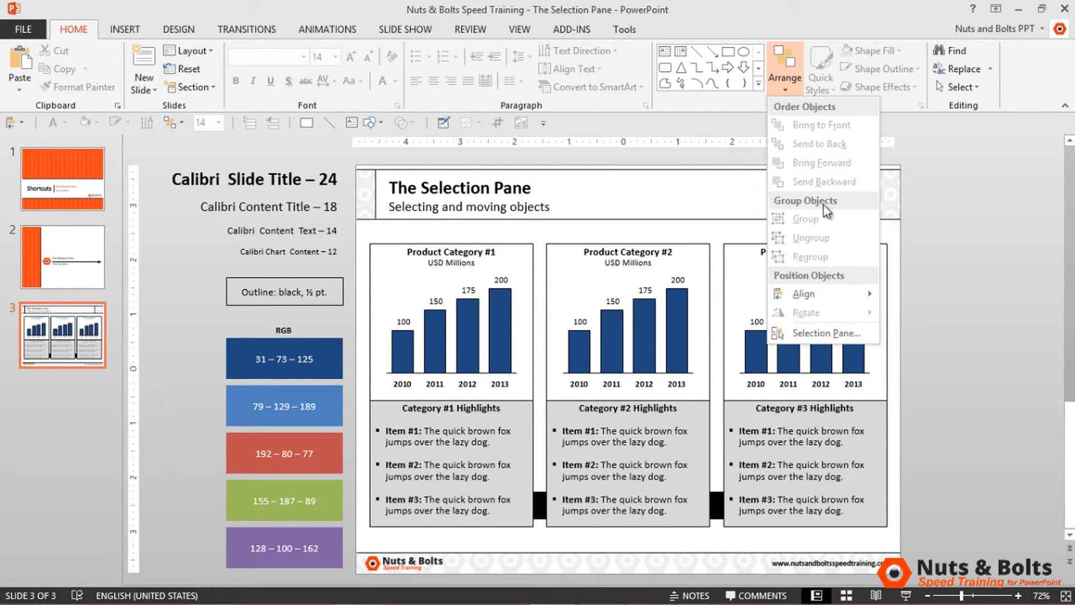
pyautogui.click(829, 332)
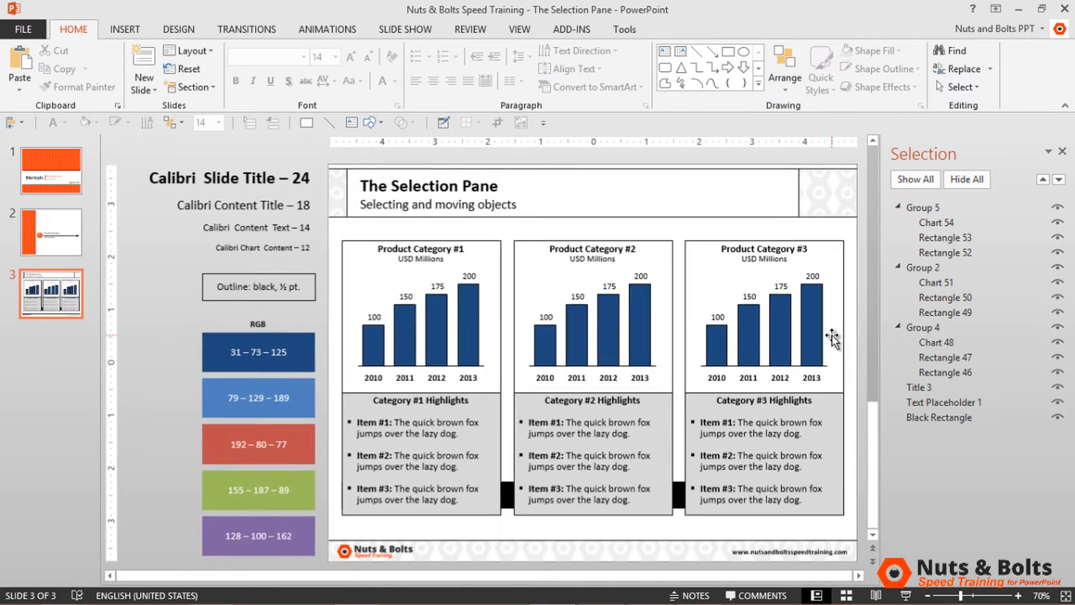
pyautogui.moveTo(834, 339)
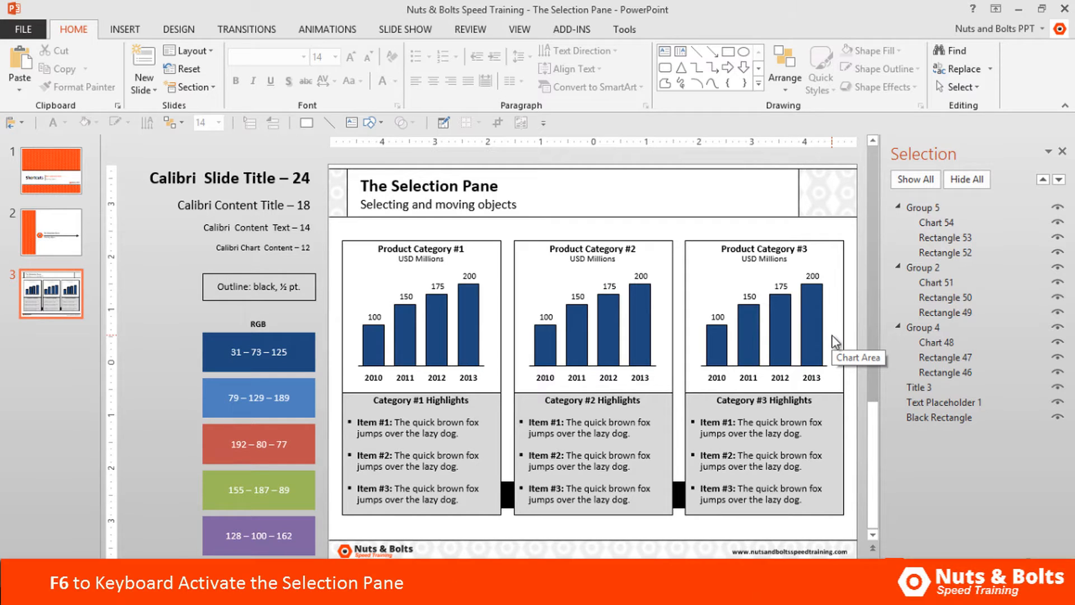
# Step: Activate the Selection Pane from the keyboard, leaving the bottom black rectangle selected
pyautogui.click(945, 357)
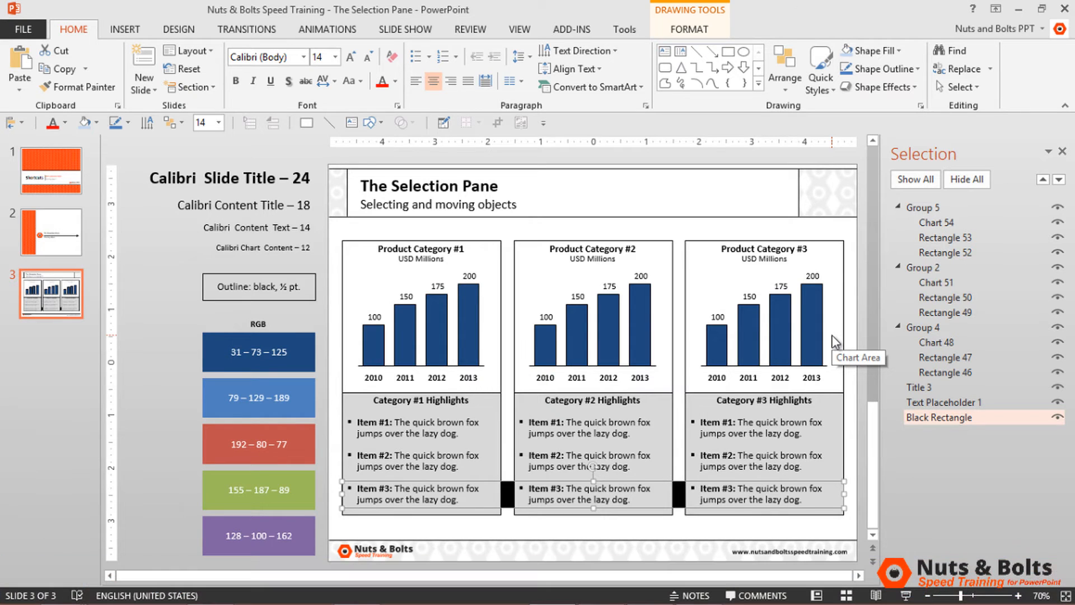
pyautogui.press('ctrl+shift+f')
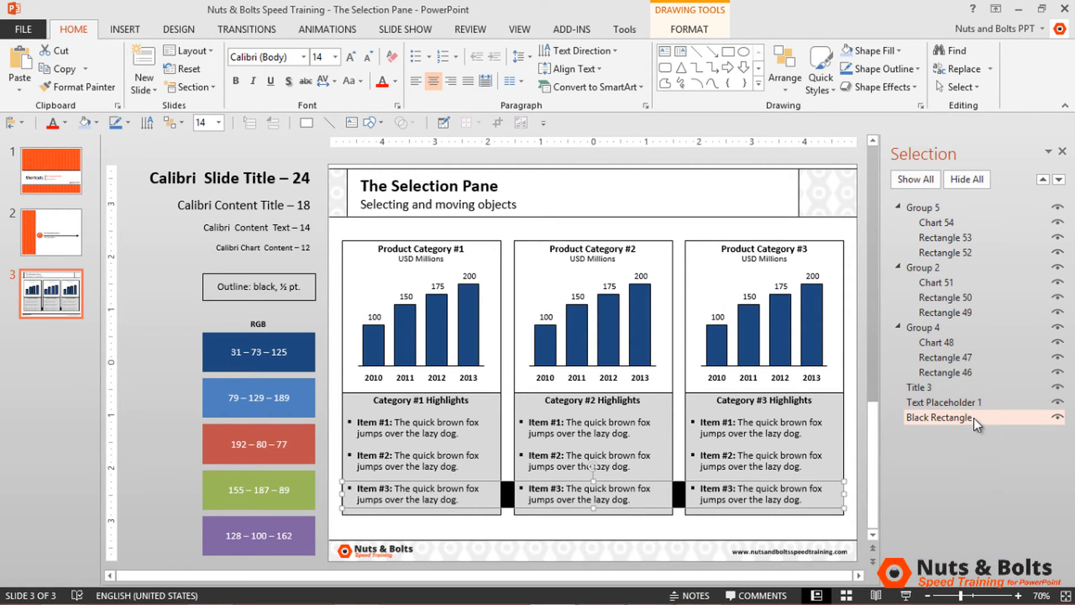
# Step: Collapse all three chart groups so only groups and ungrouped items are listed
pyautogui.doubleClick(940, 417)
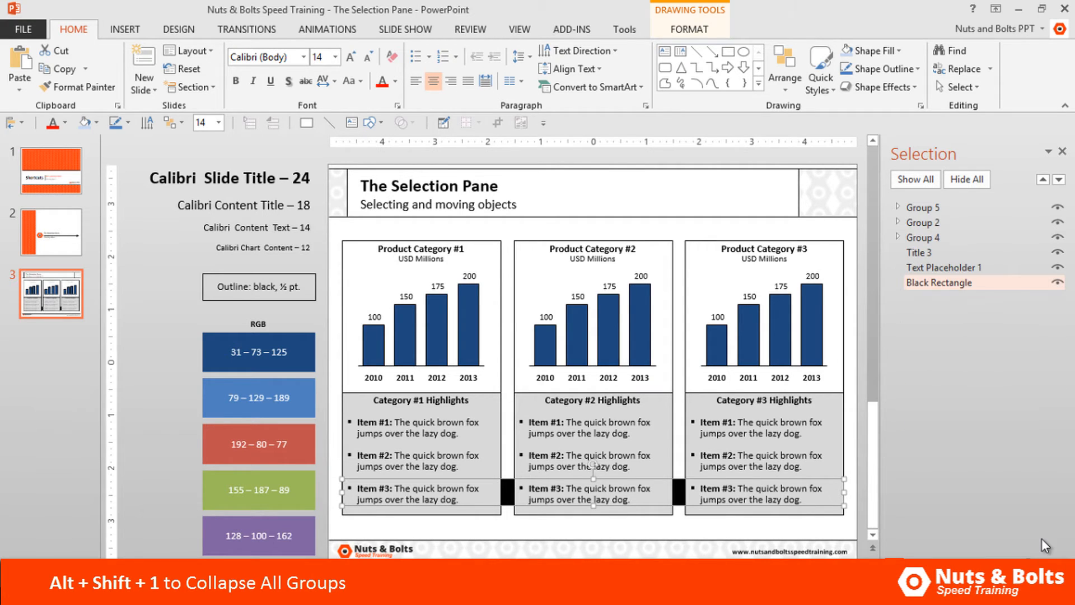
pyautogui.press('alt+shift+9')
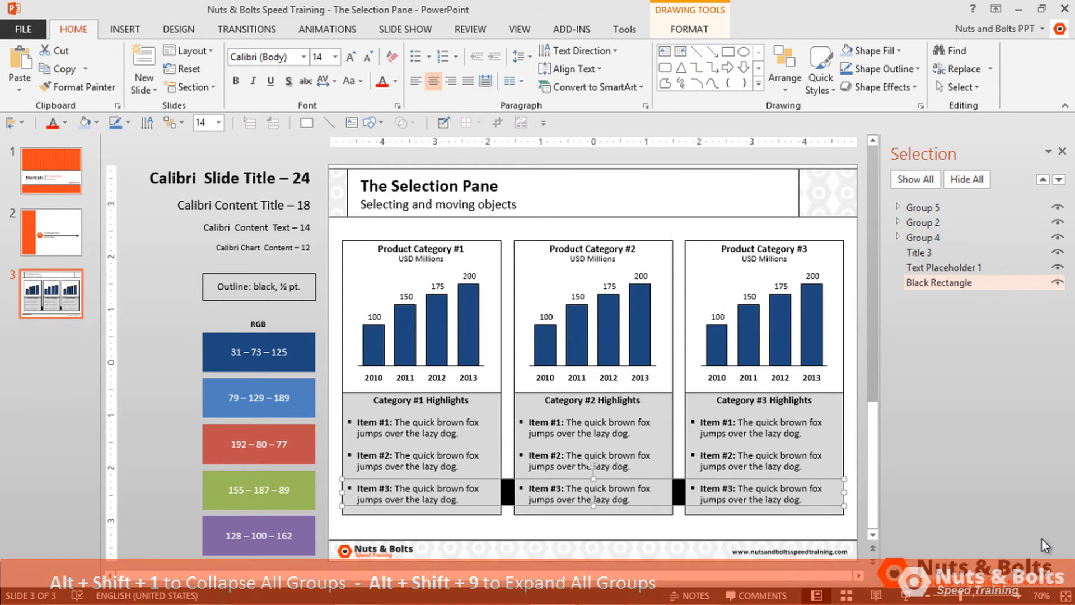
# Step: Expand and collapse the middle chart's group, then hide it so the middle column vanishes
pyautogui.click(921, 221)
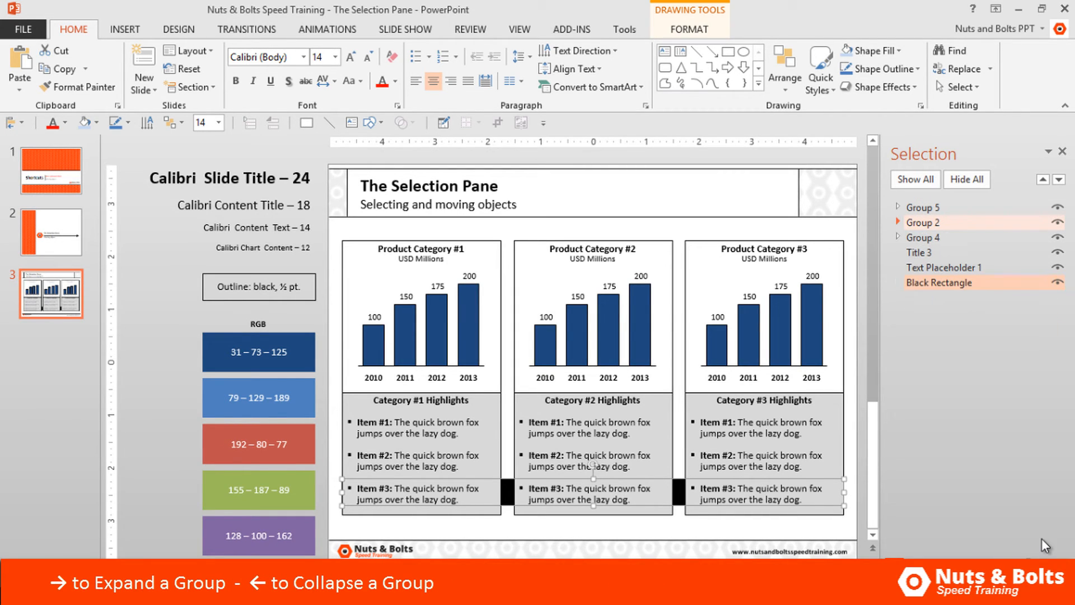
pyautogui.click(903, 237)
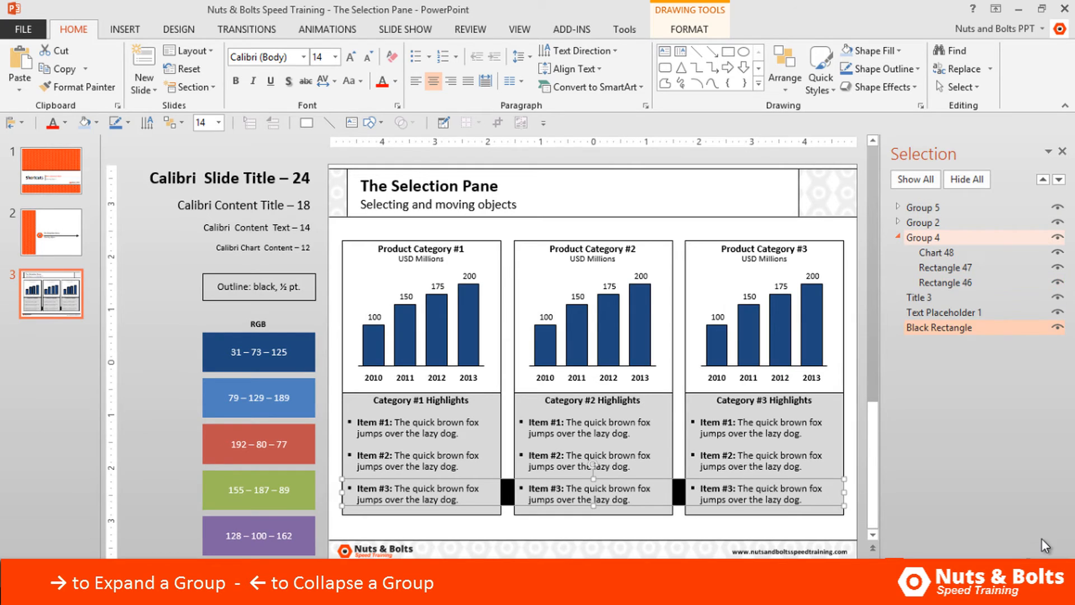
pyautogui.click(900, 237)
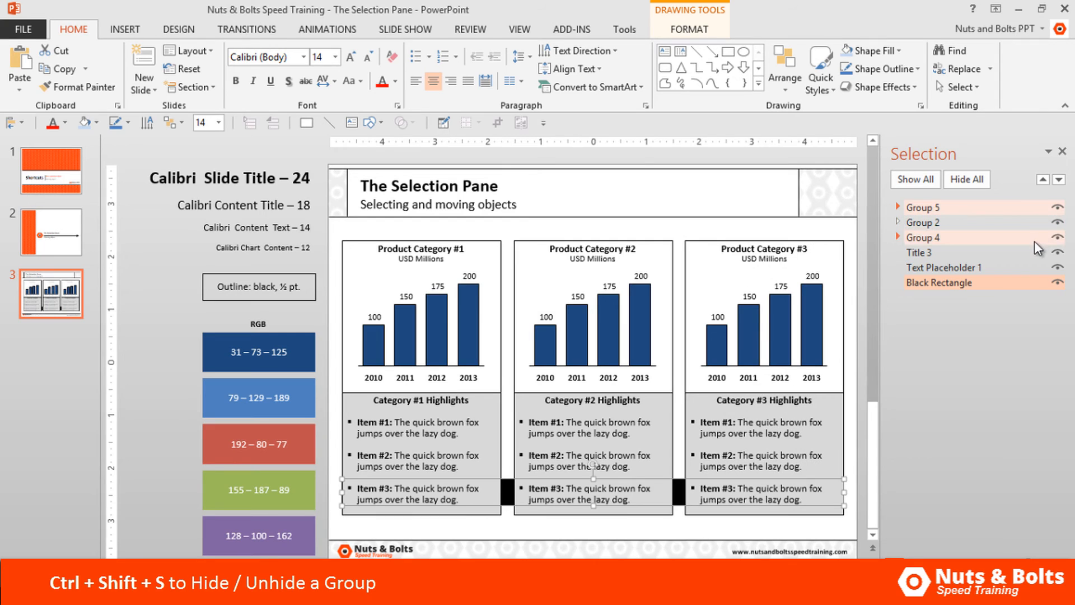
pyautogui.click(1058, 221)
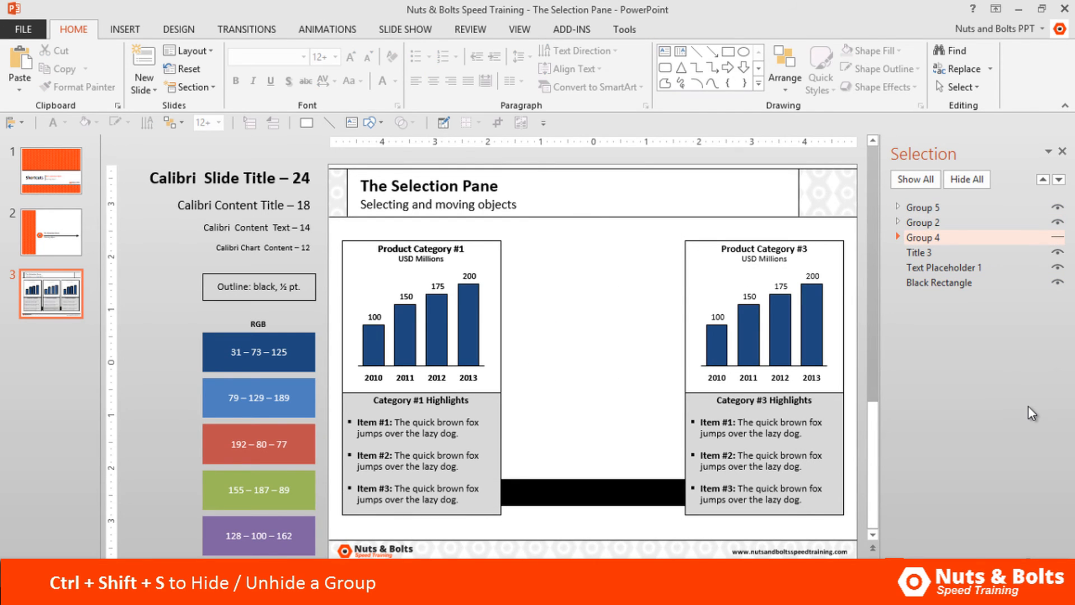